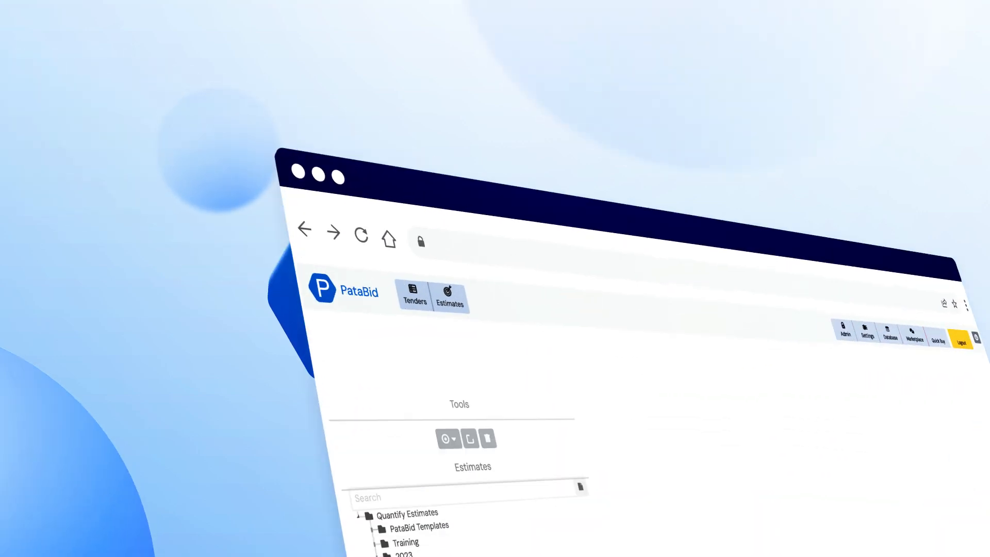
- Add a 'Demo Overview' estimate to the Demos folder with the Default Template
{"action": "right_click", "coordinate": [287, 433]}
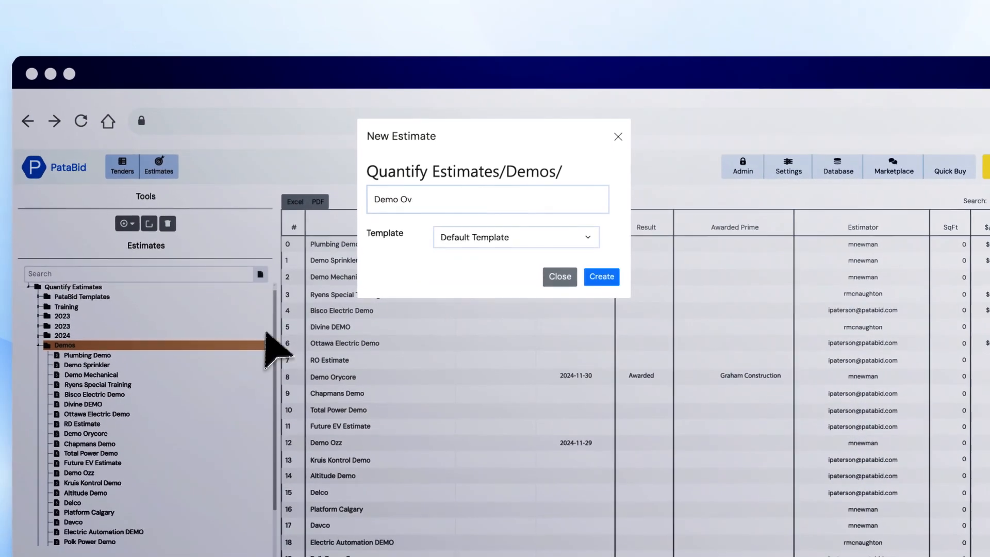
{"action": "left_click", "coordinate": [558, 276]}
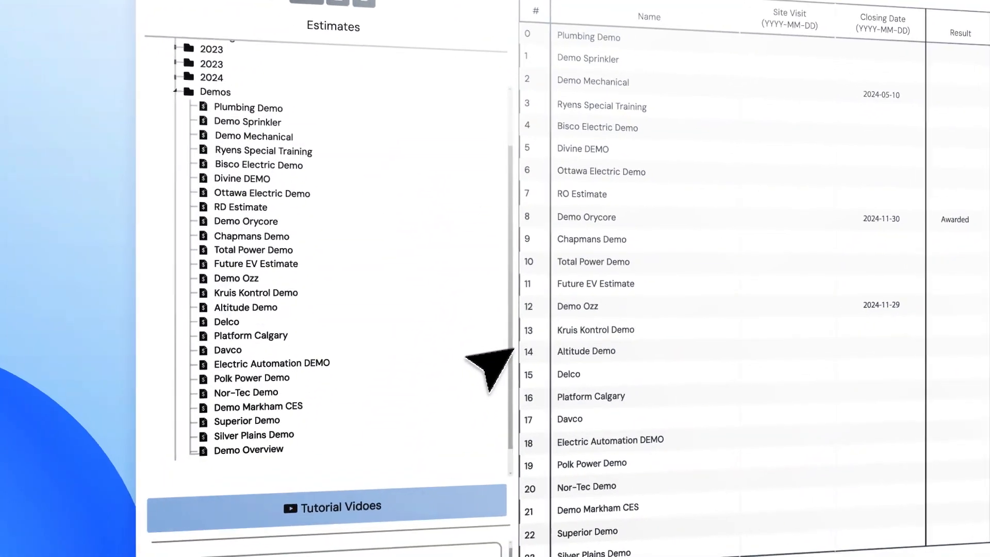
- Open Demo Overview, upload the mech & electrical PDF, and choose a supplier price list
{"action": "left_click", "coordinate": [248, 450]}
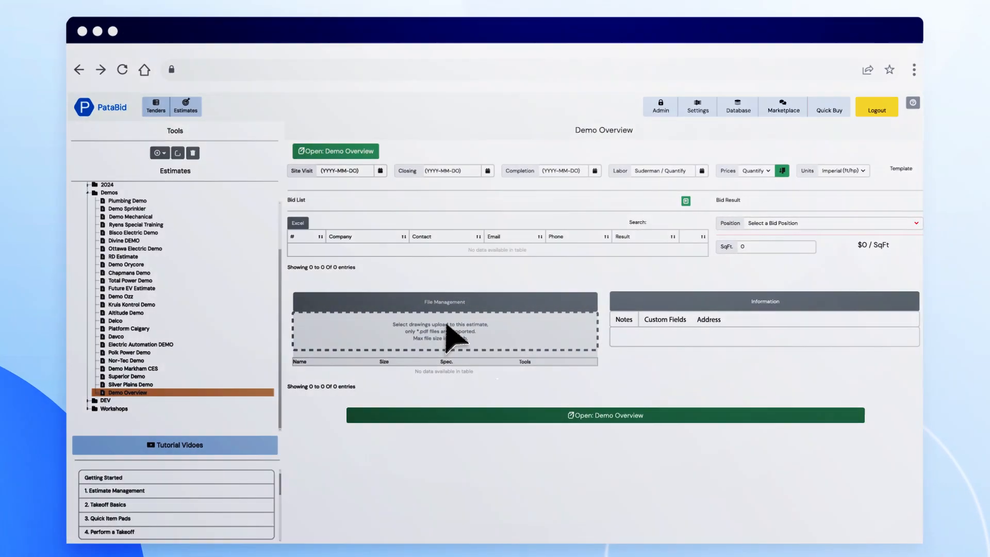
{"action": "left_click", "coordinate": [444, 331]}
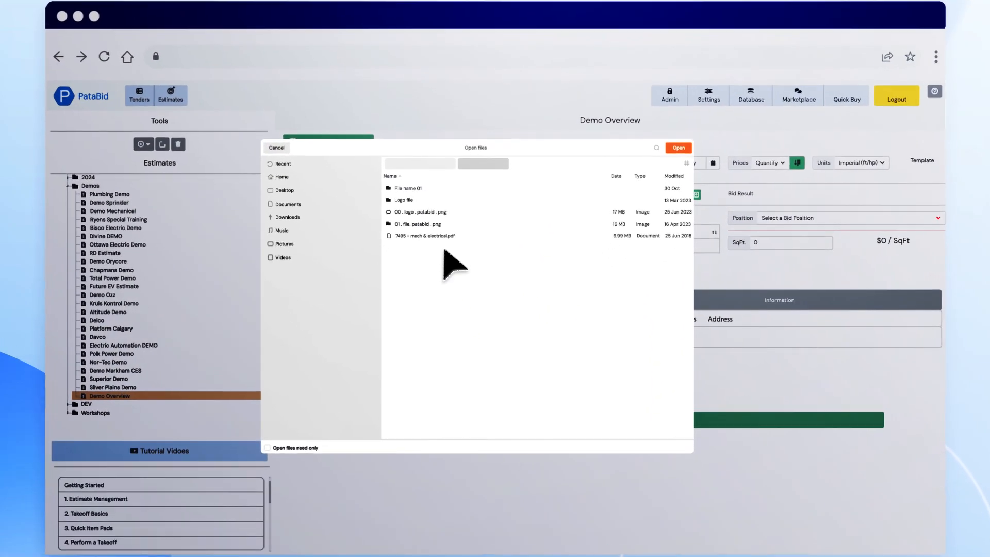
{"action": "left_click", "coordinate": [276, 147]}
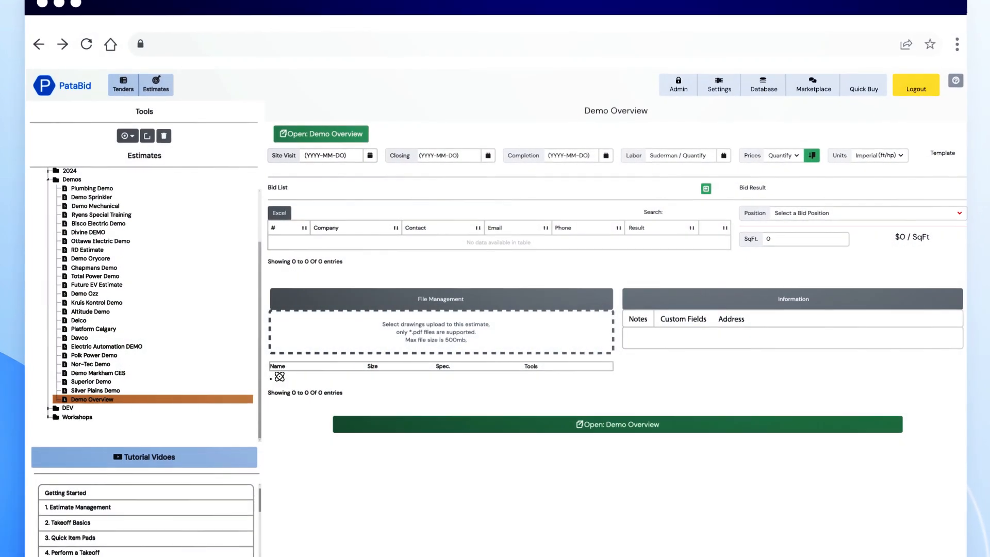
{"action": "left_click", "coordinate": [783, 155]}
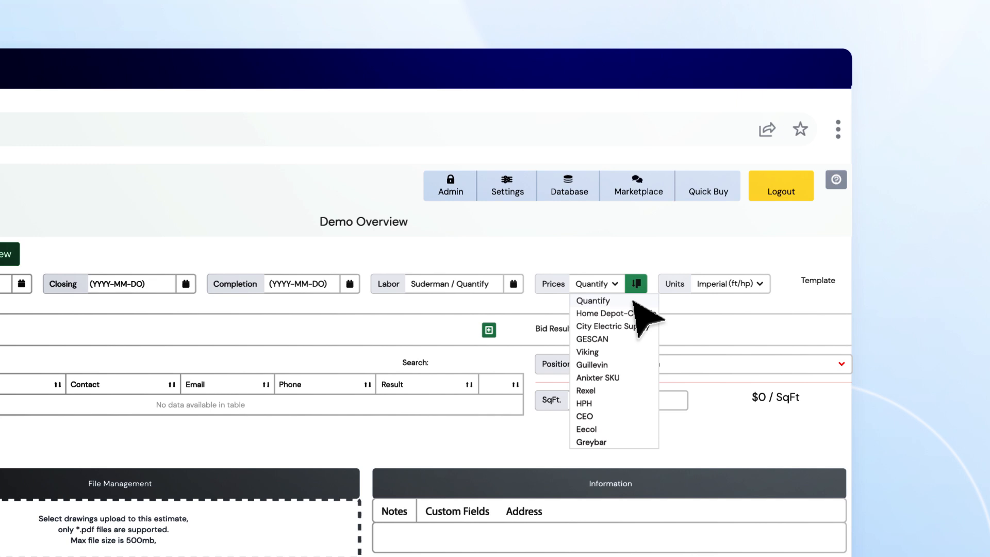
{"action": "left_click", "coordinate": [635, 284]}
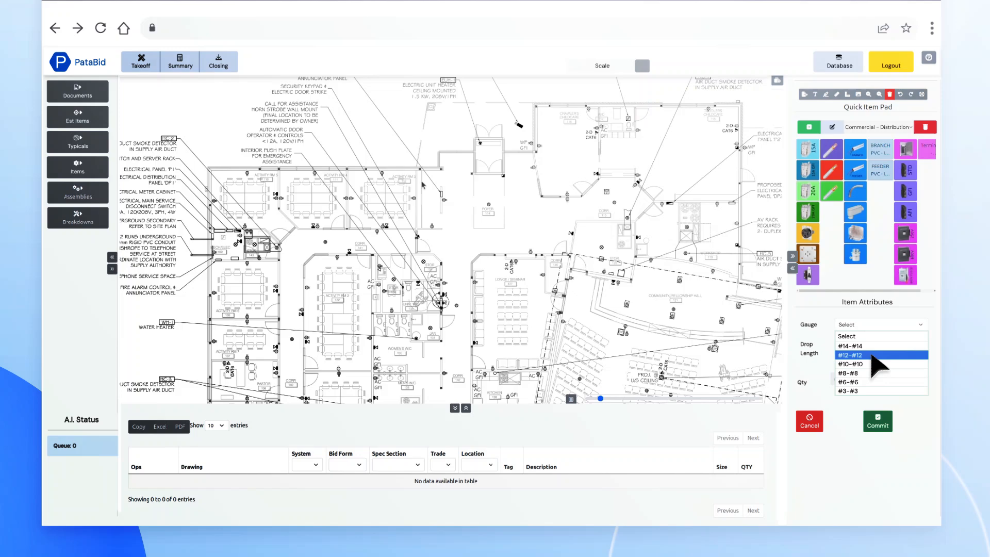
- Set the duplex receptacle item's gauge to #12-#12 and commit it
{"action": "left_click", "coordinate": [852, 354]}
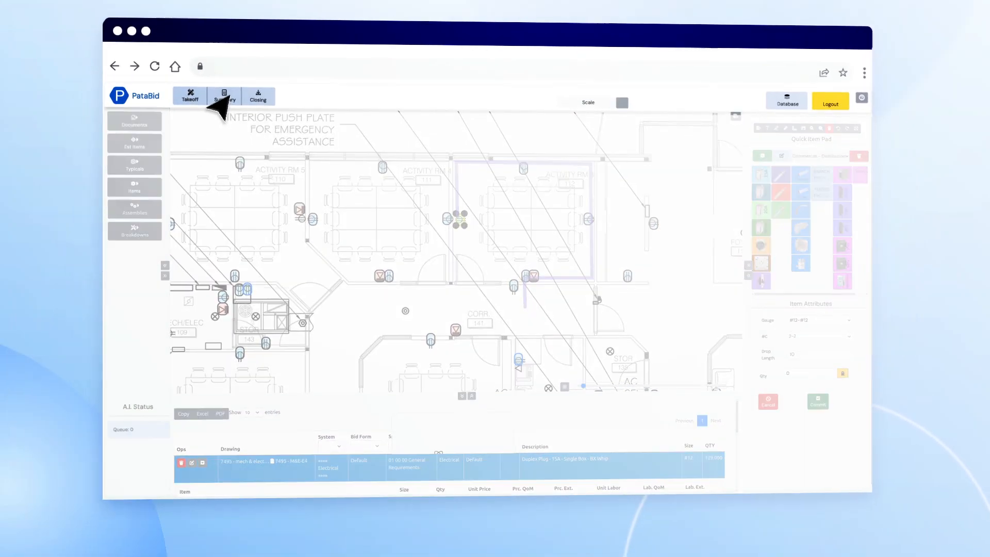
- Create proposal 'Quote #1' from Sample Proposal Template.docx under Closing > Proposal
{"action": "left_click", "coordinate": [225, 98]}
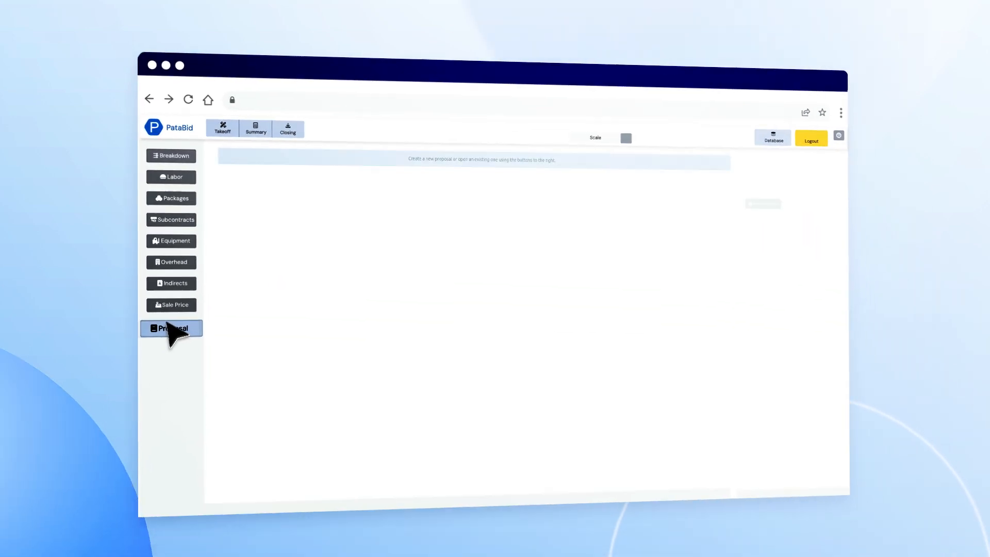
{"action": "left_click", "coordinate": [773, 143]}
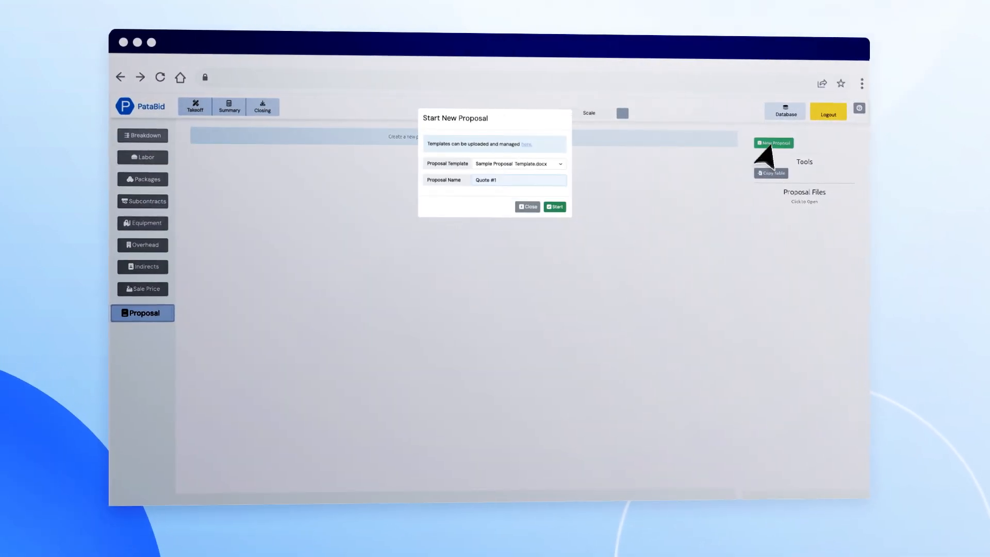
{"action": "left_click", "coordinate": [554, 206]}
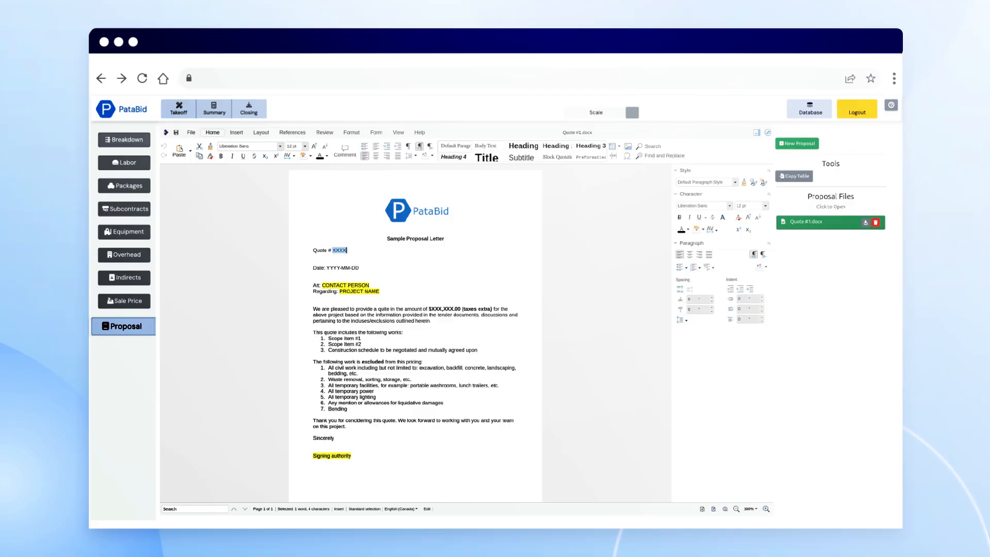
{"action": "left_click", "coordinate": [856, 108]}
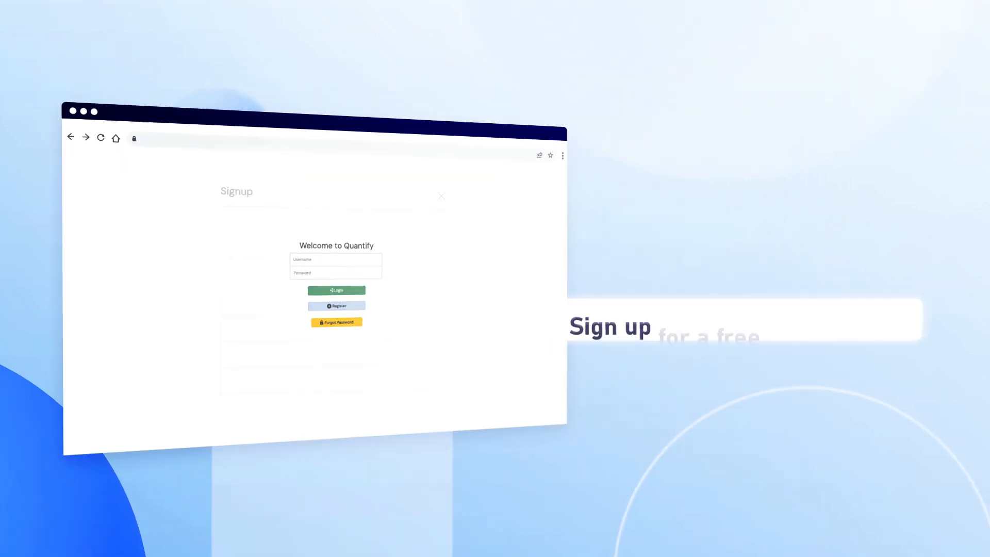